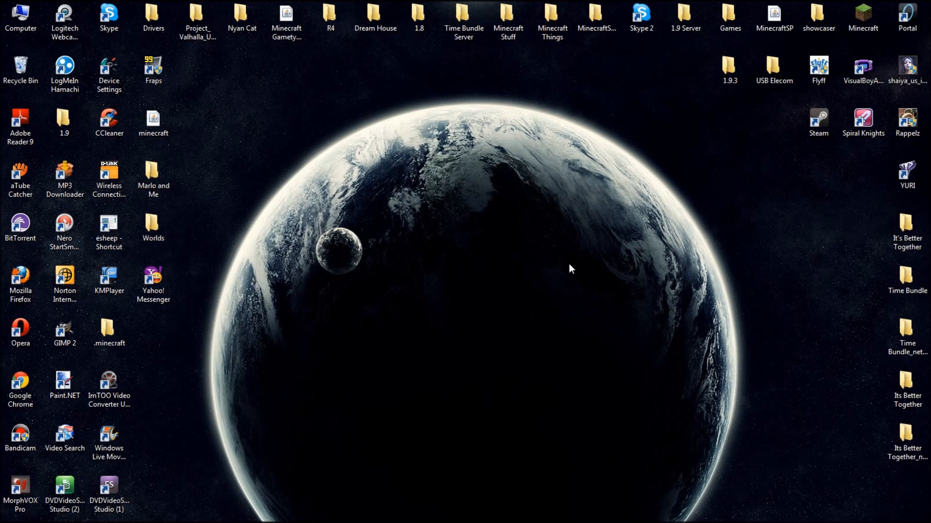
mouse_move(537, 200)
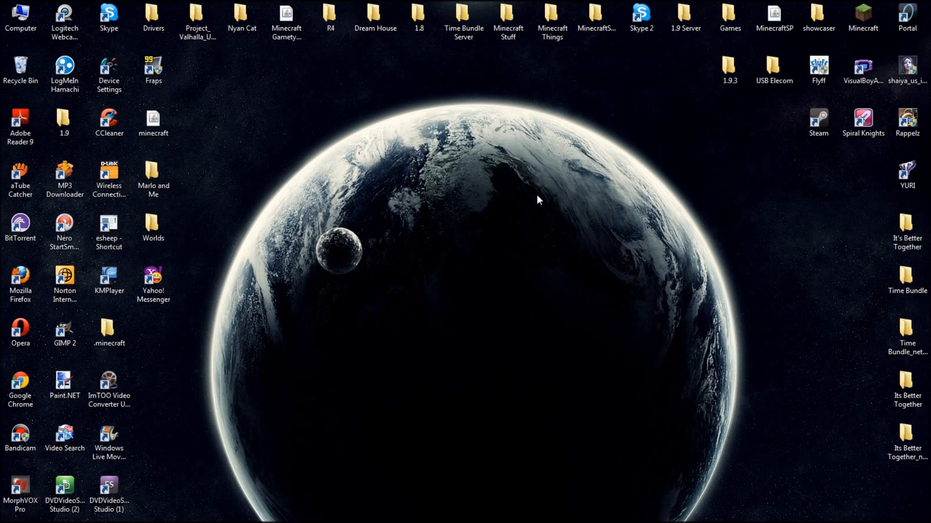
- Refresh the desktop several times from its shortcut menu
right_click(537, 199)
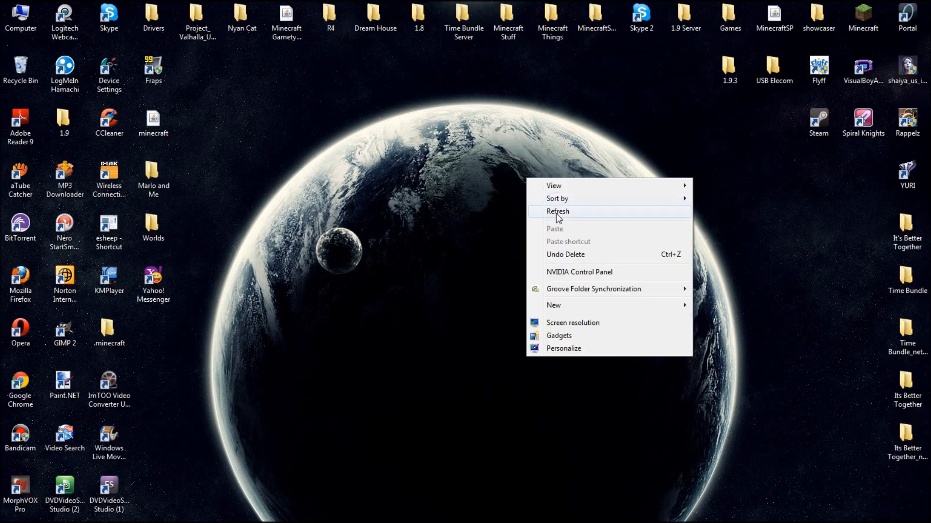
left_click(557, 211)
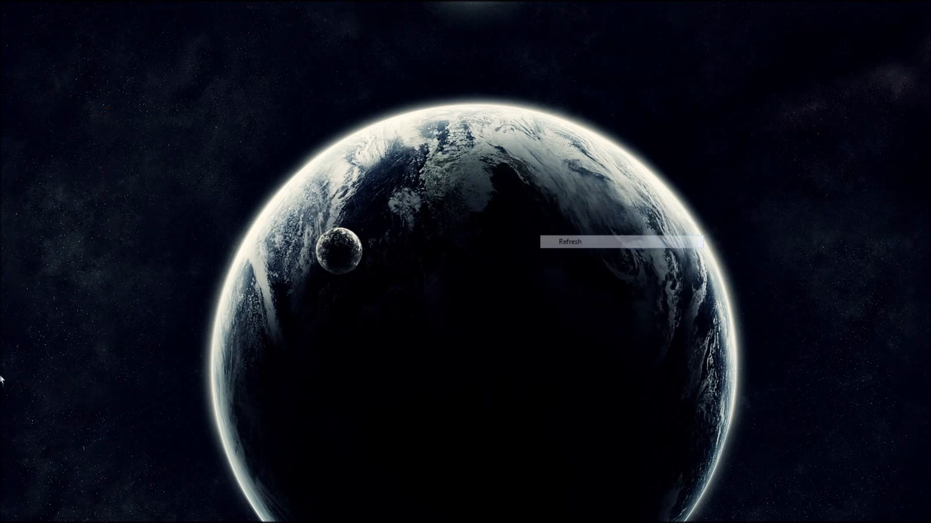
left_click(568, 242)
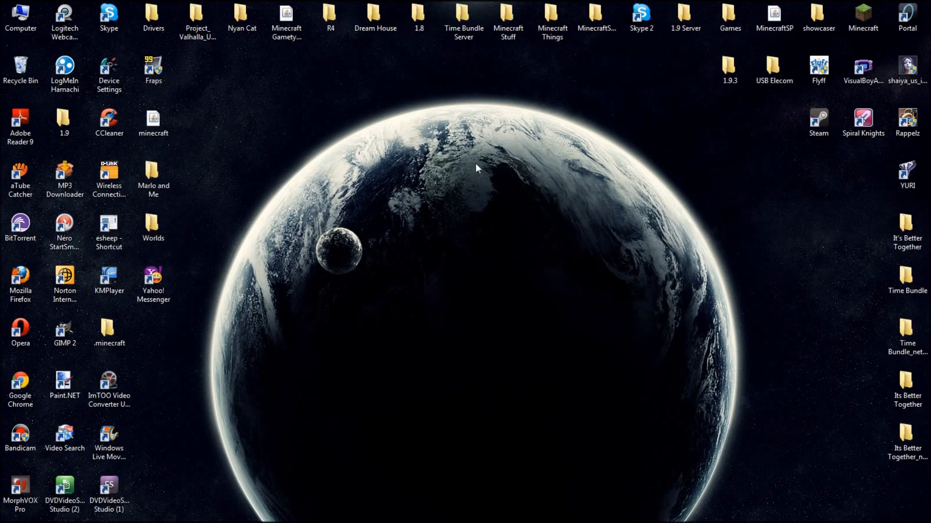
right_click(475, 167)
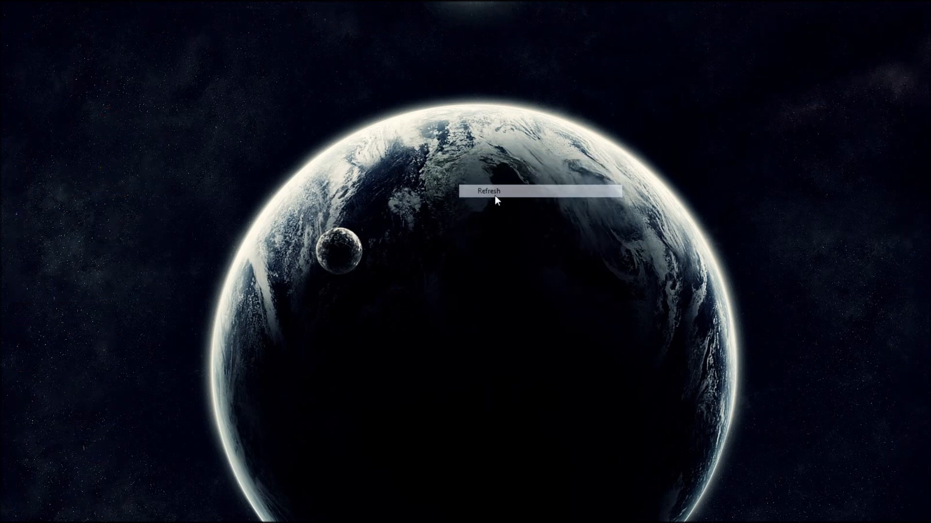
left_click(487, 191)
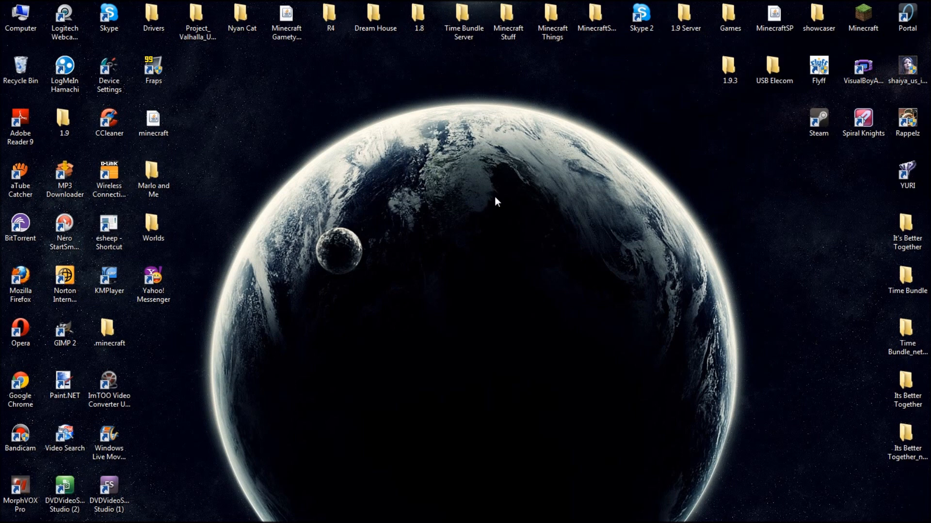
right_click(497, 201)
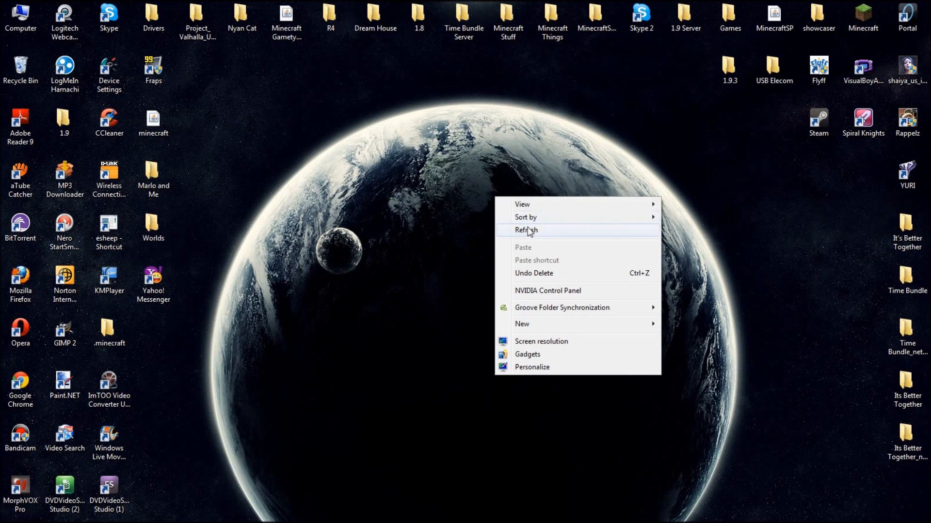
left_click(525, 230)
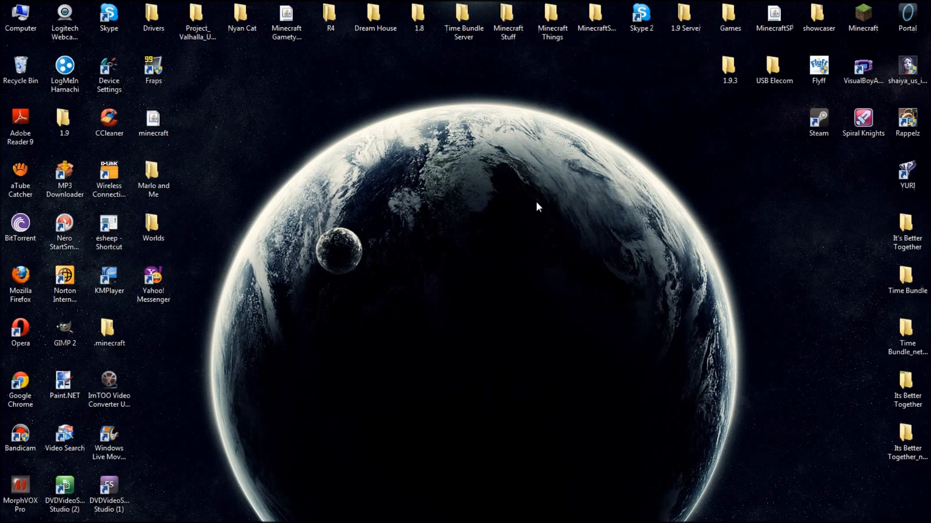
right_click(537, 208)
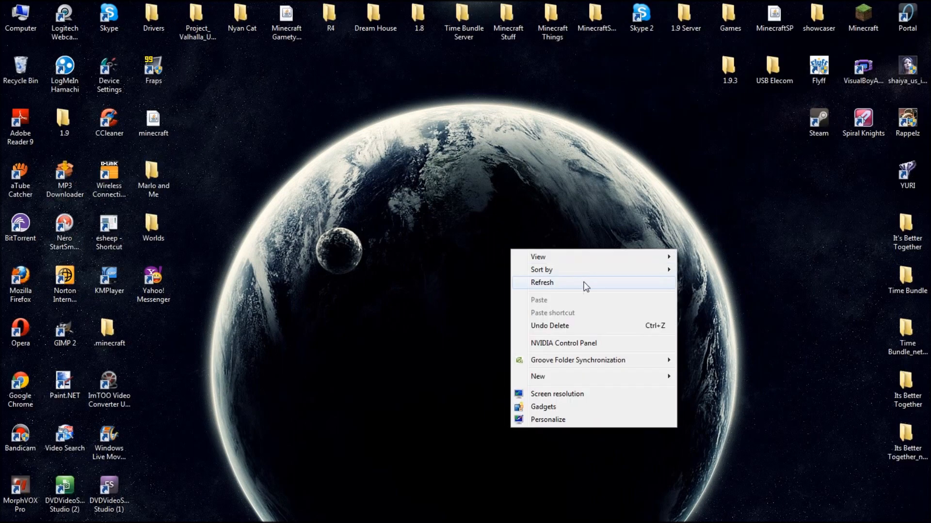
left_click(541, 282)
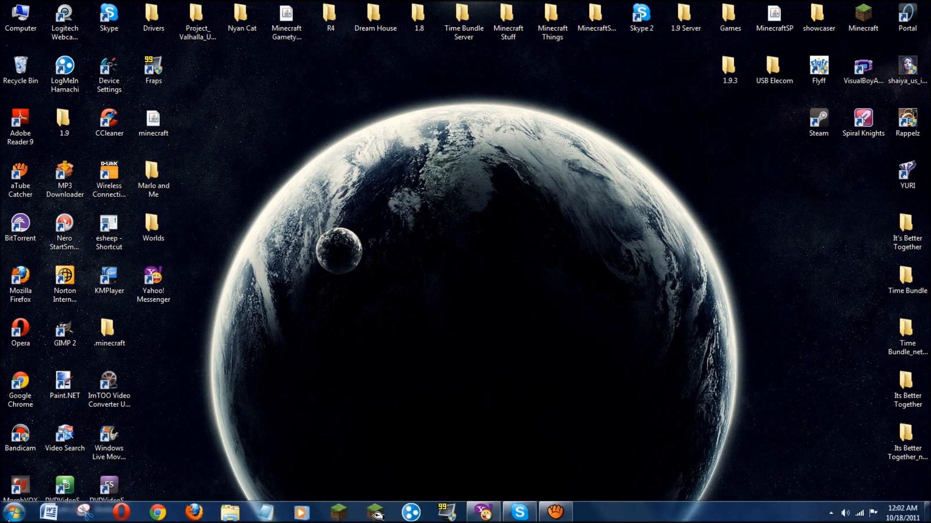
- Go to Computer from the Start menu and select Local Disk (F:)
left_click(12, 512)
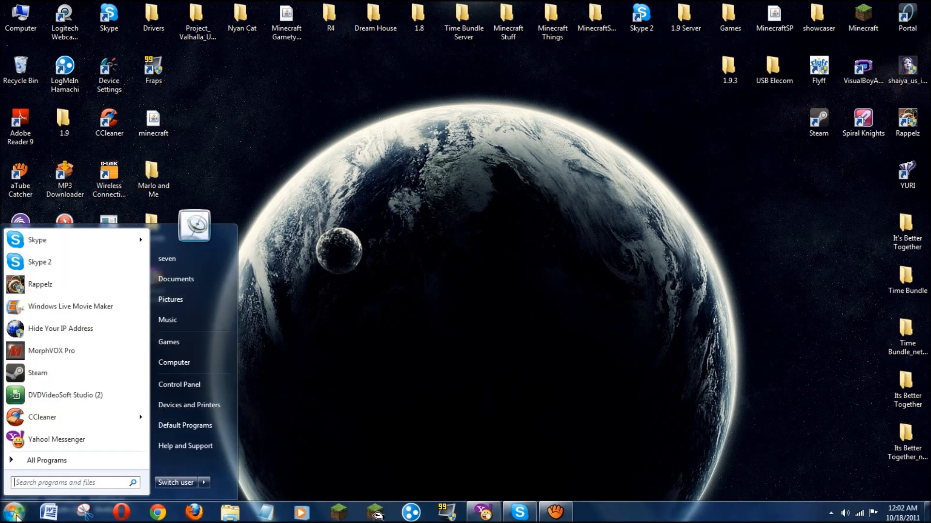
left_click(173, 361)
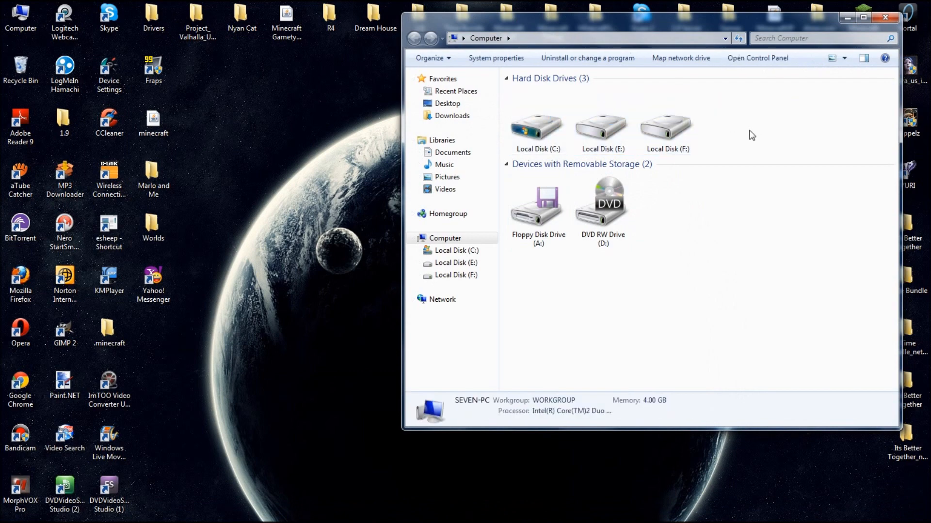
left_click(666, 125)
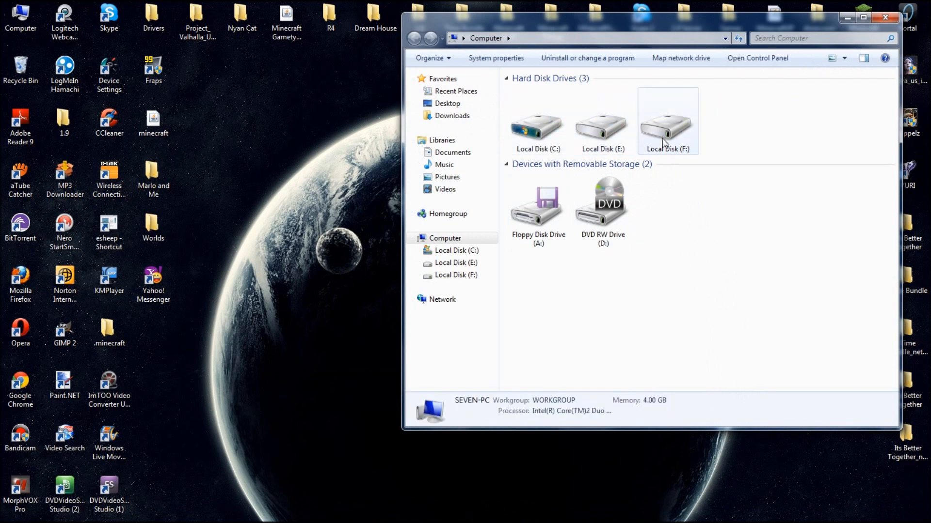
right_click(667, 120)
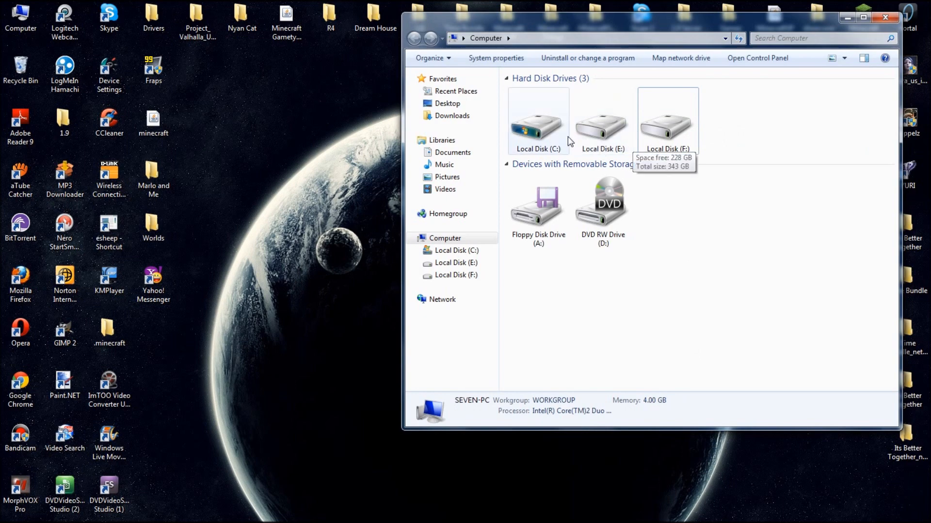
left_click(667, 118)
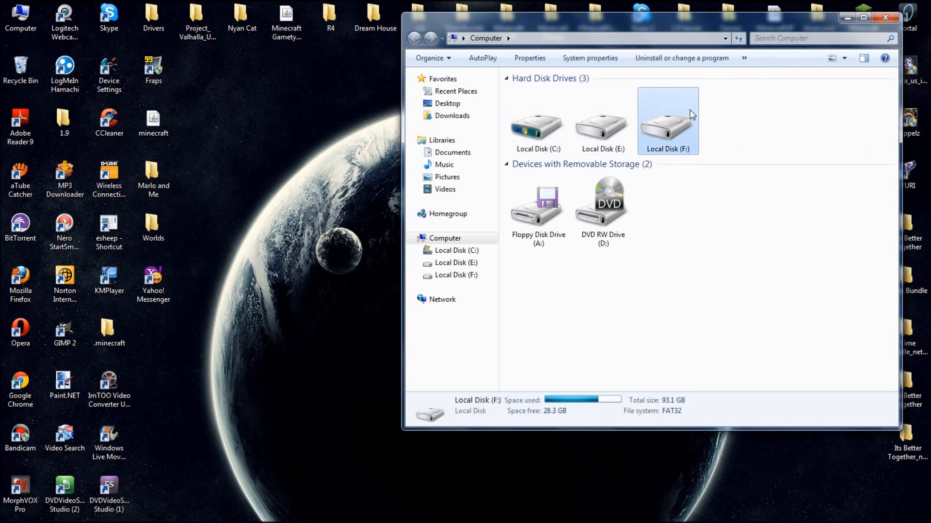
- Show Local Disk (F:) Properties on its Tools tab with error-checking, defragmentation and backup
right_click(668, 118)
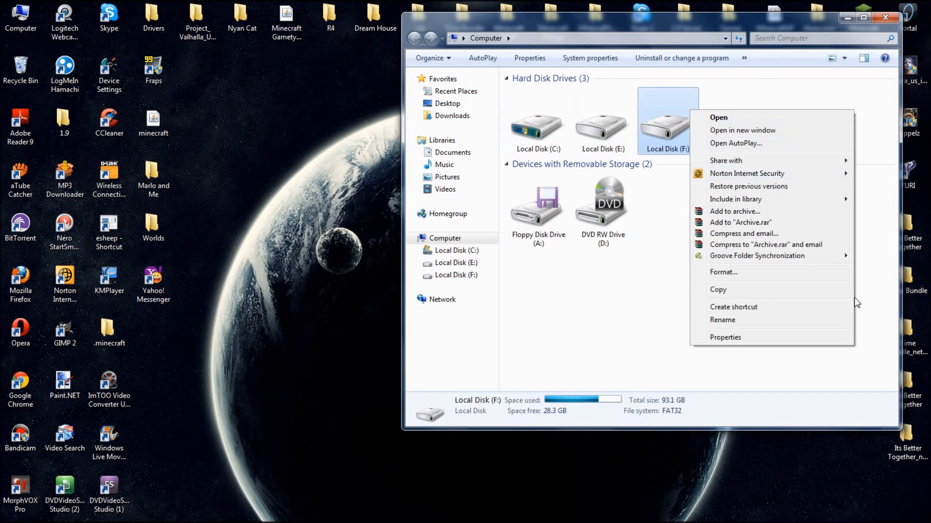
left_click(725, 338)
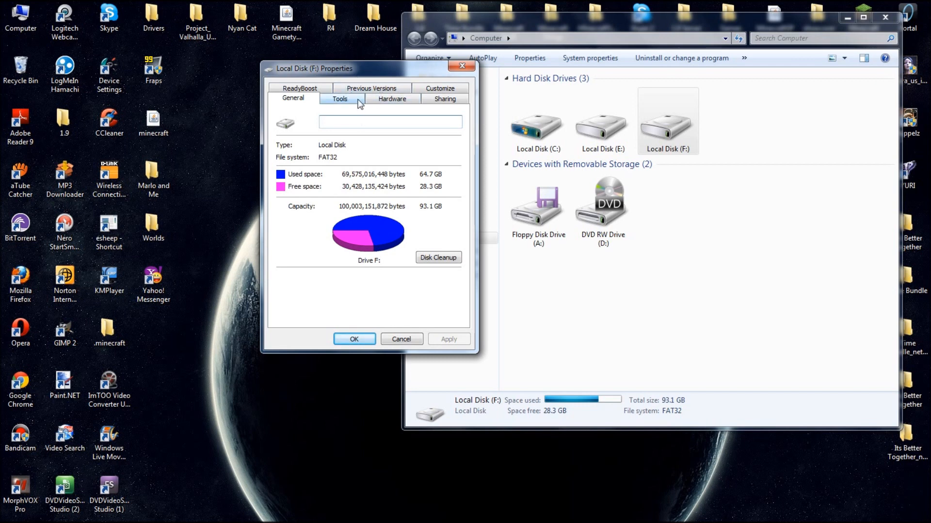
left_click(339, 99)
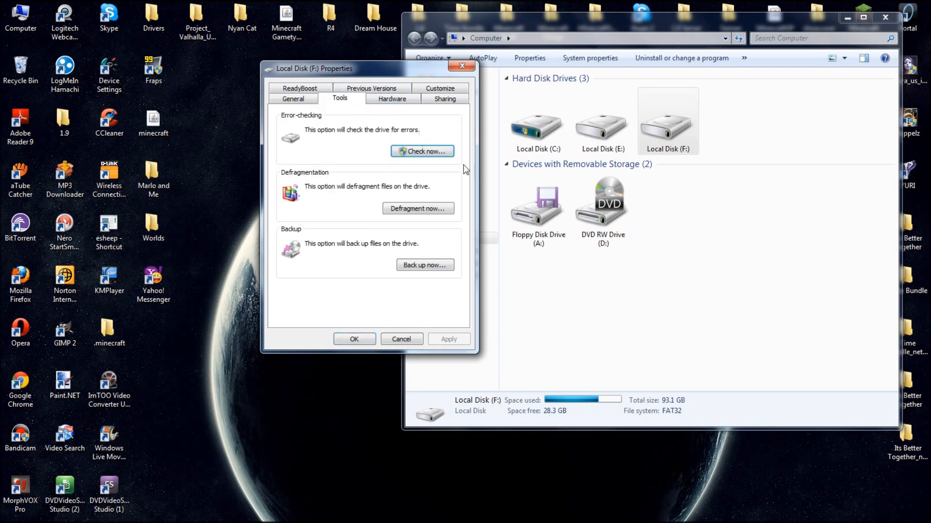
- In Check Disk for F:, enable bad-sector recovery, disable automatic error fixing, then cancel
left_click(422, 152)
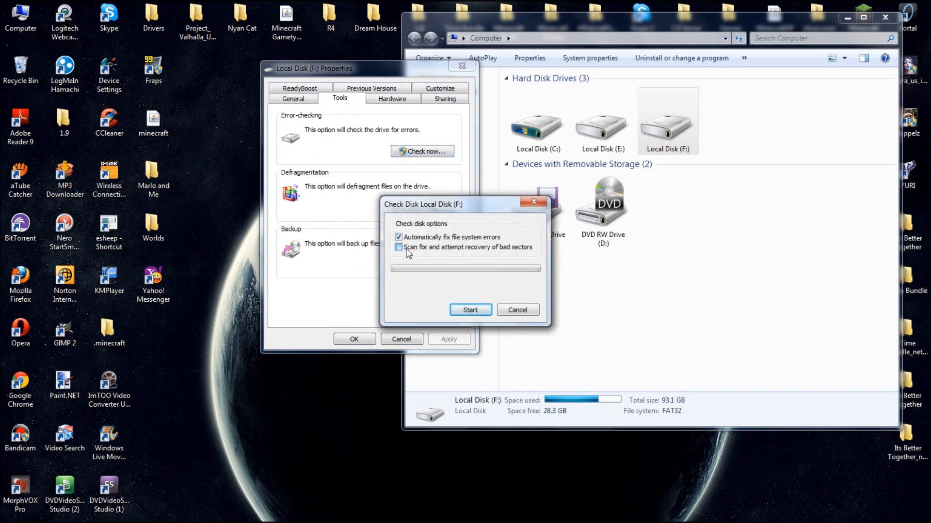
left_click(398, 247)
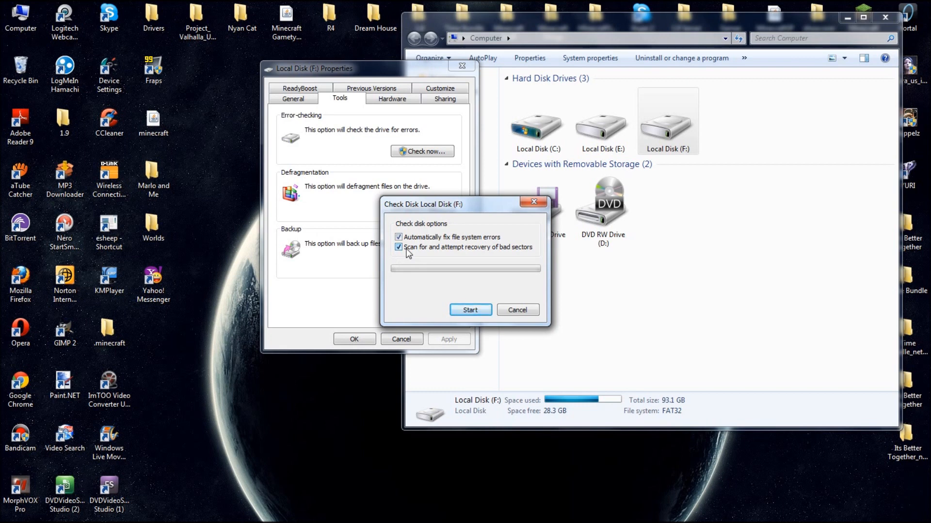
mouse_move(466, 243)
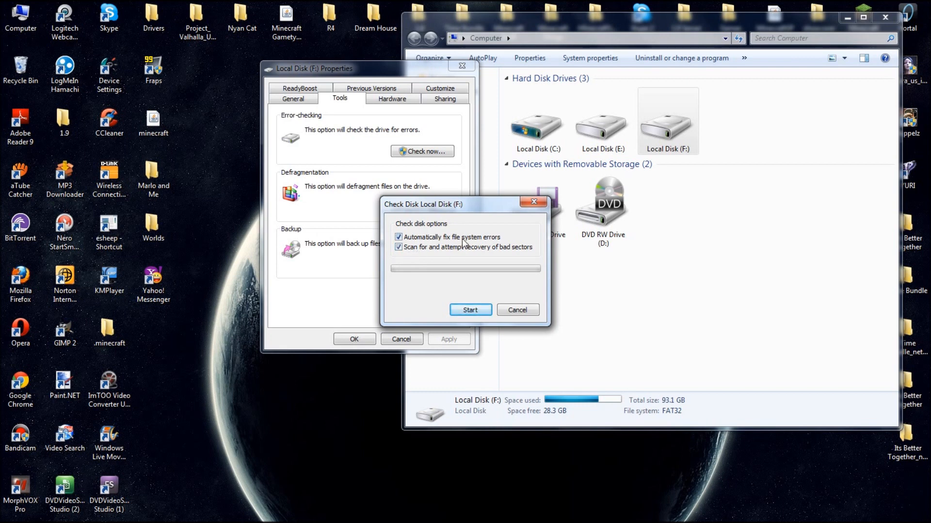
mouse_move(539, 246)
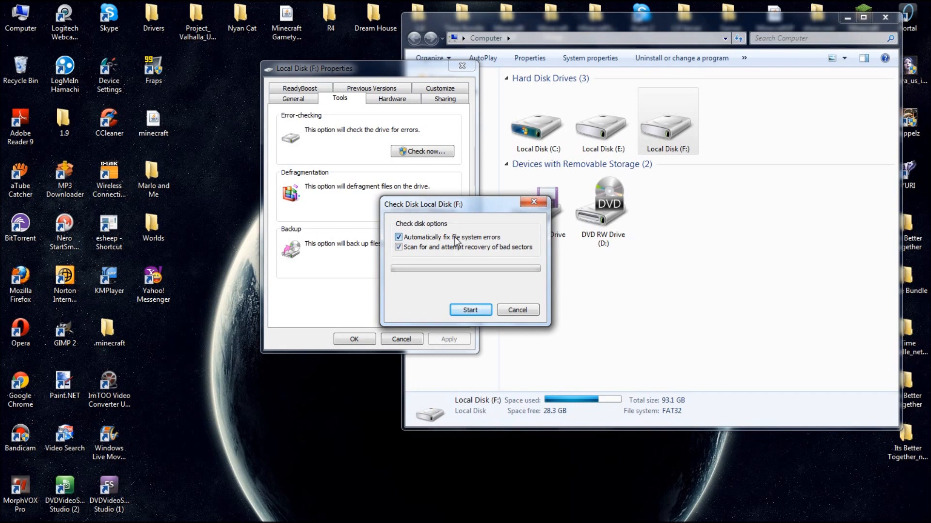
left_click(398, 237)
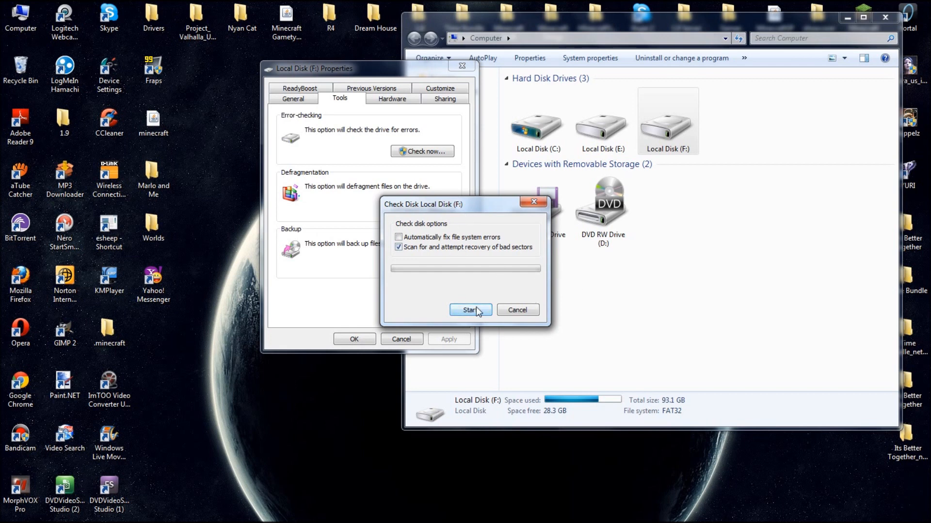
mouse_move(506, 292)
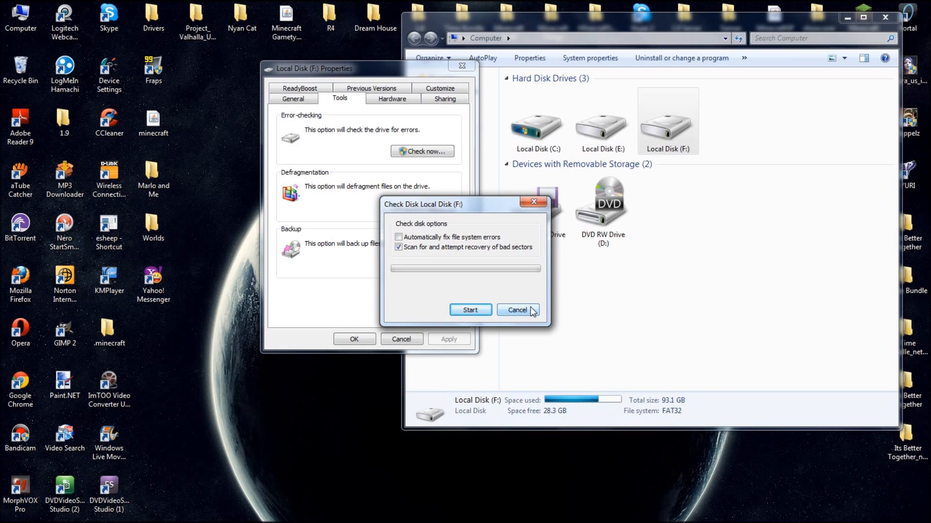
left_click(517, 310)
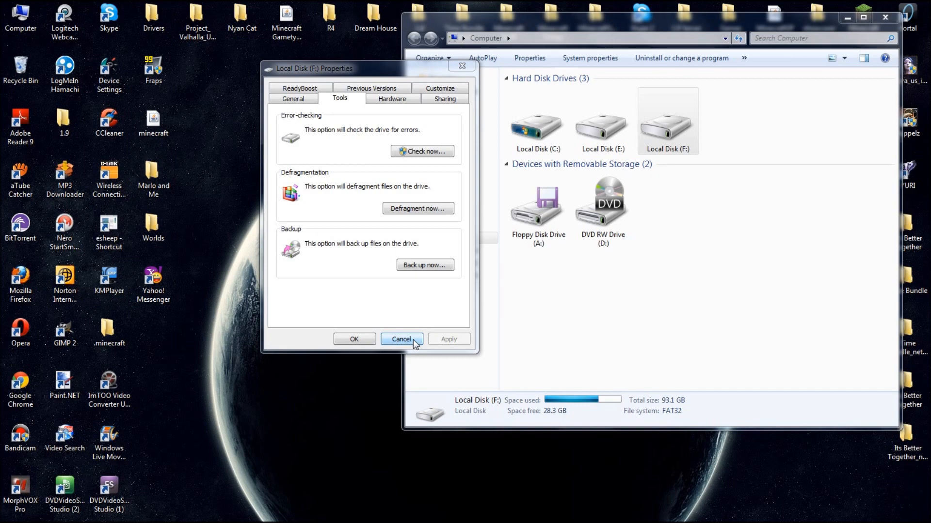
- Cancel the Local Disk (F:) Properties and refresh the desktop from its shortcut menu
left_click(401, 339)
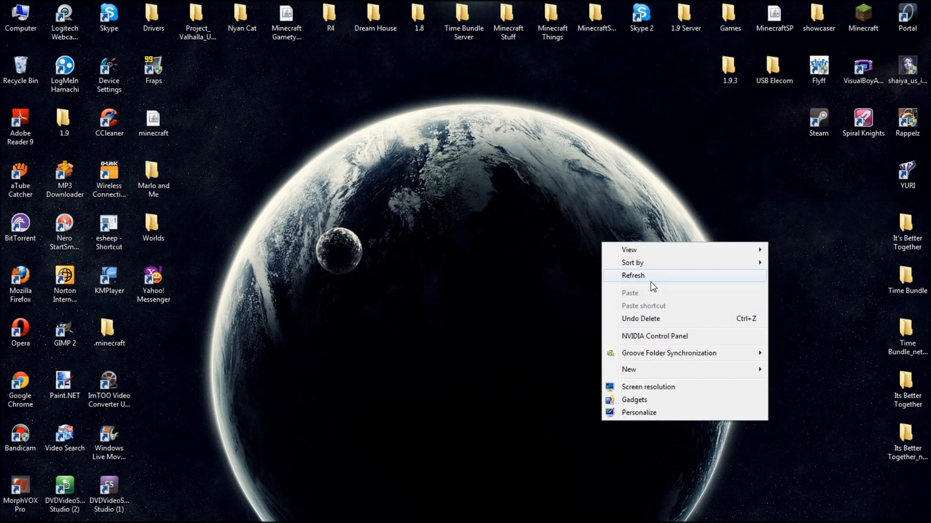
left_click(632, 276)
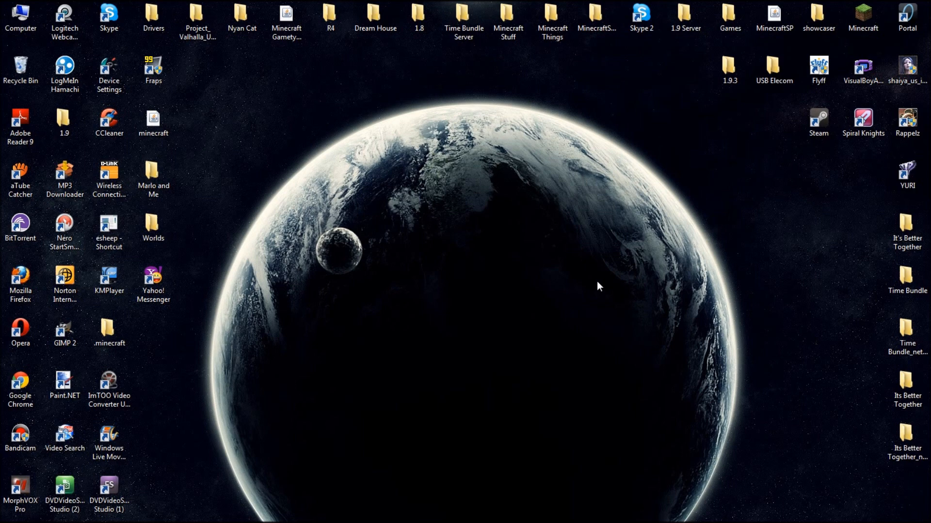
right_click(598, 285)
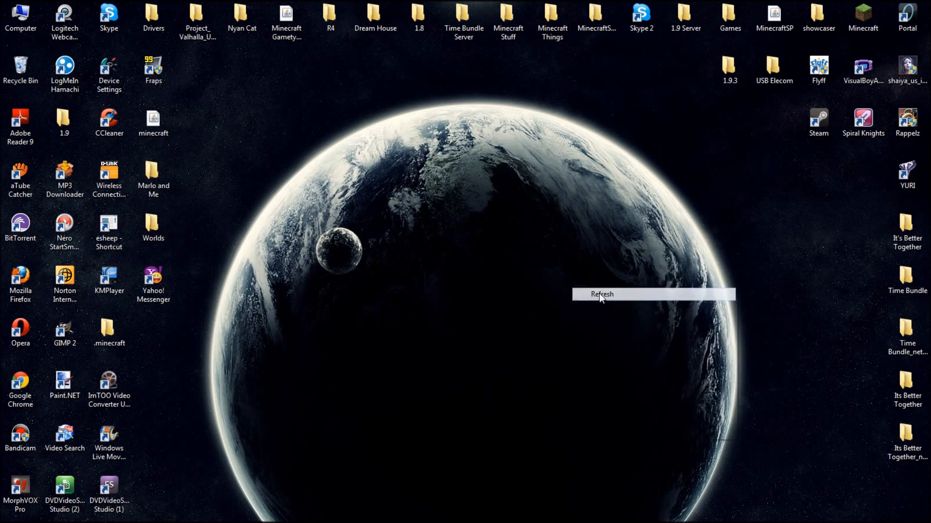
left_click(602, 295)
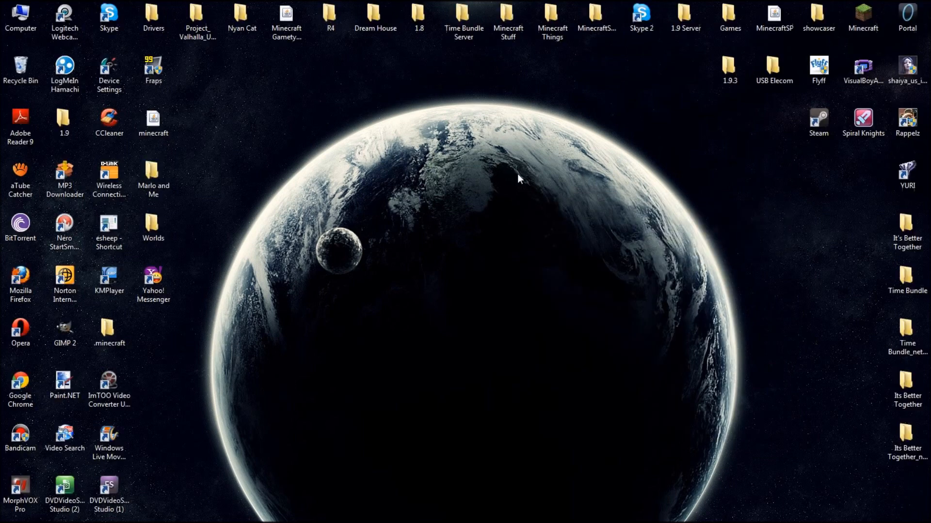
right_click(518, 179)
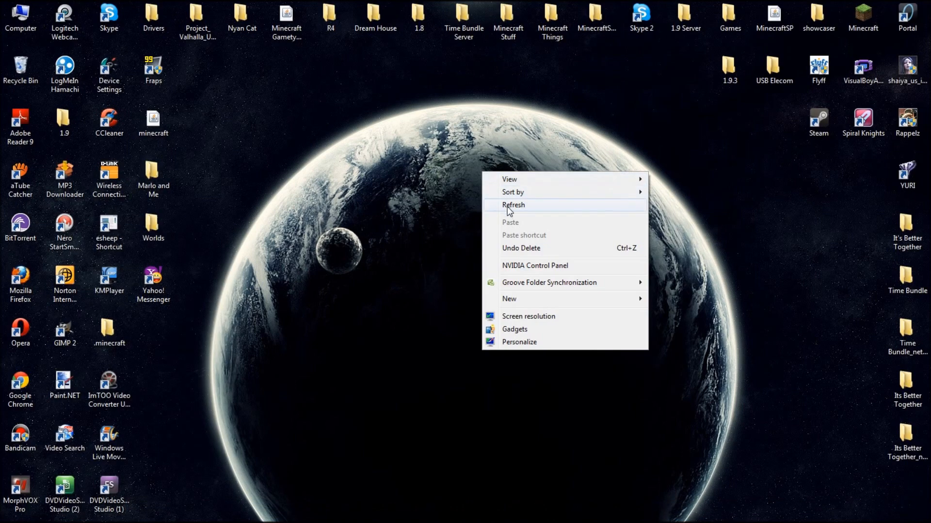
left_click(512, 204)
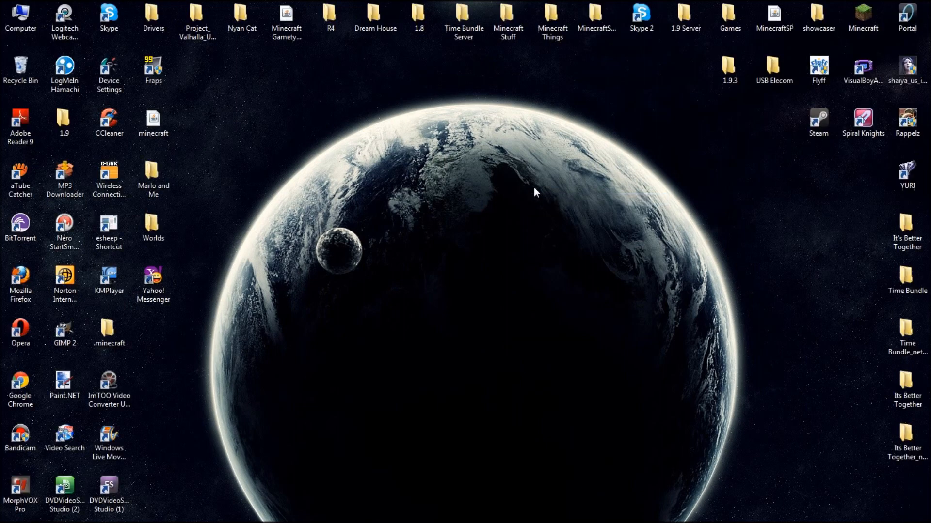
mouse_move(527, 165)
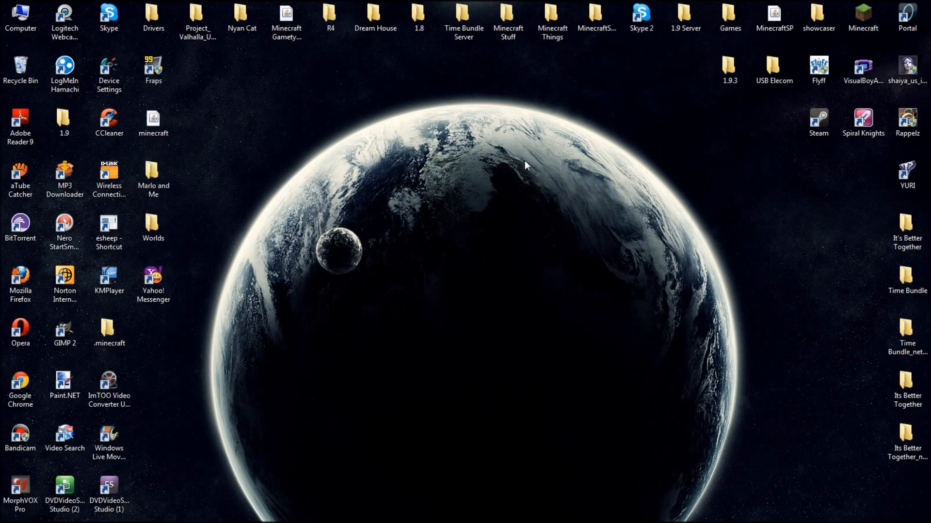
mouse_move(497, 215)
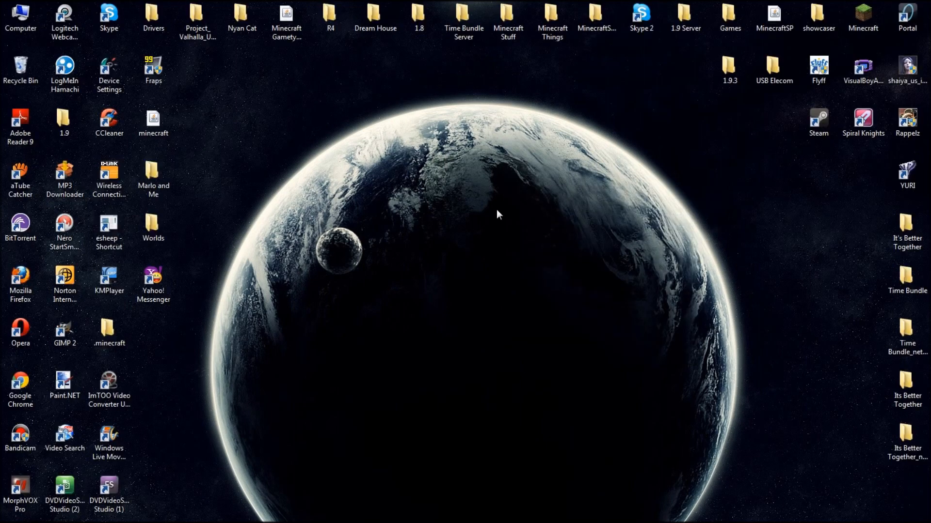
mouse_move(502, 252)
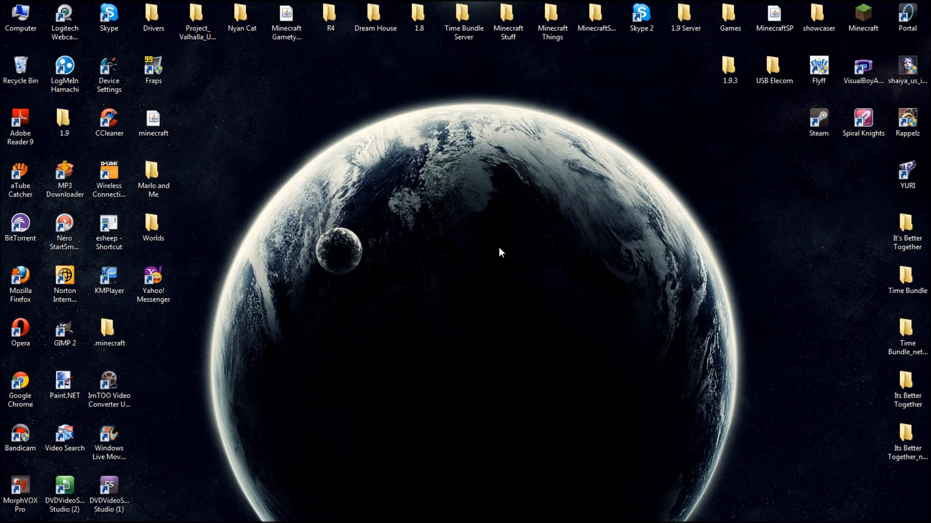
- Refresh the desktop again and bring up its shortcut menu once more
right_click(499, 252)
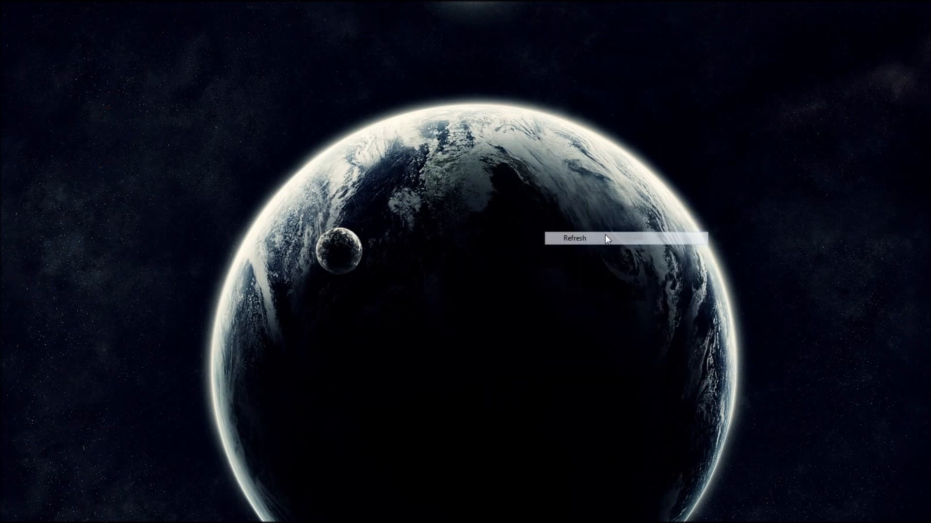
left_click(573, 238)
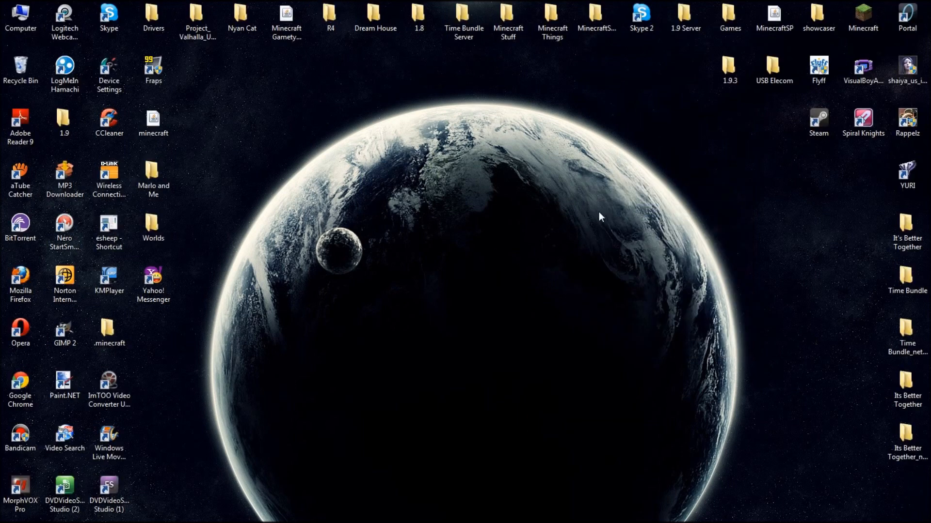
right_click(599, 216)
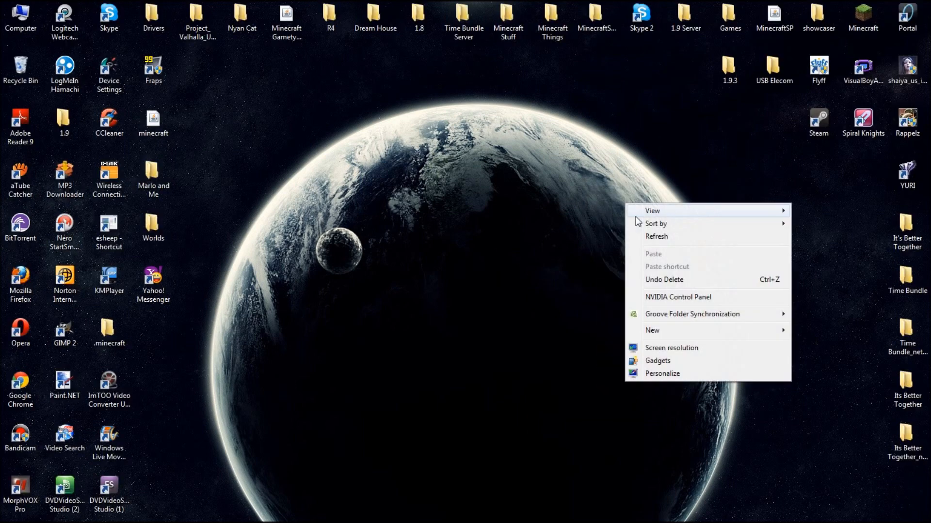
left_click(634, 186)
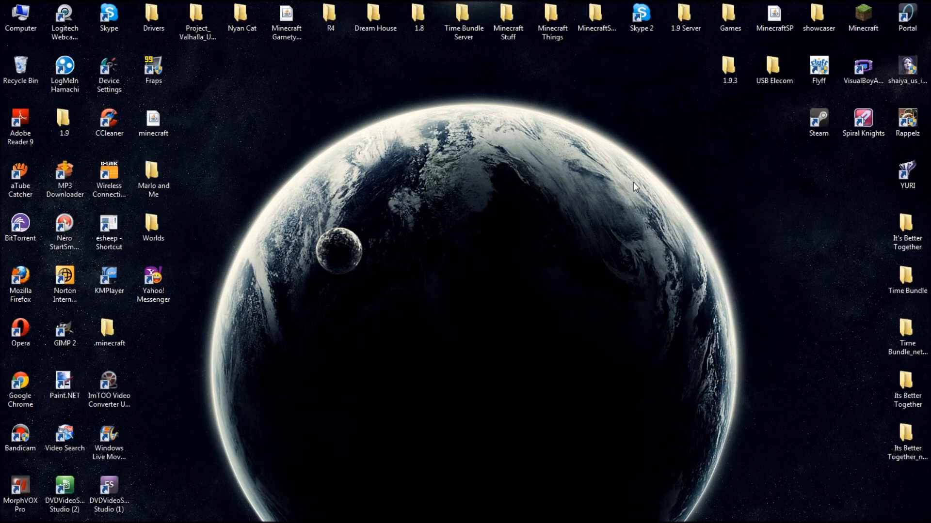
mouse_move(660, 226)
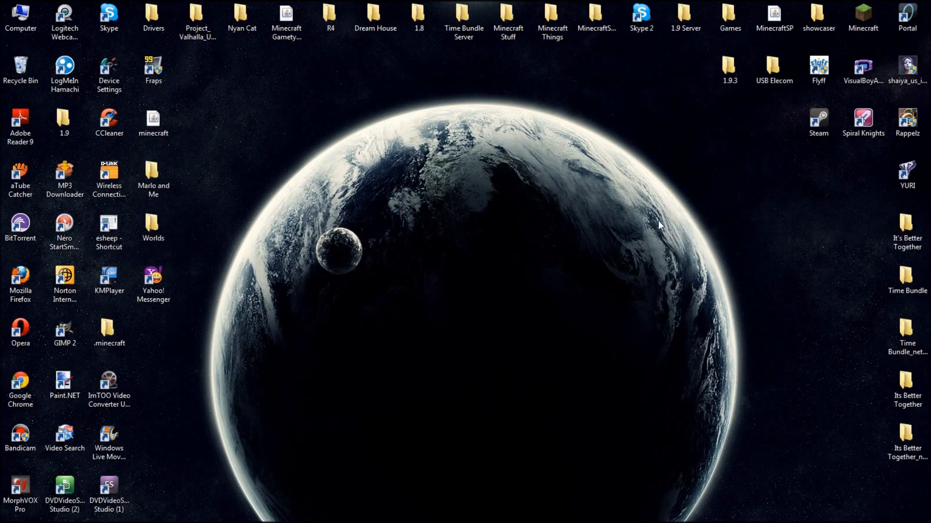
right_click(660, 227)
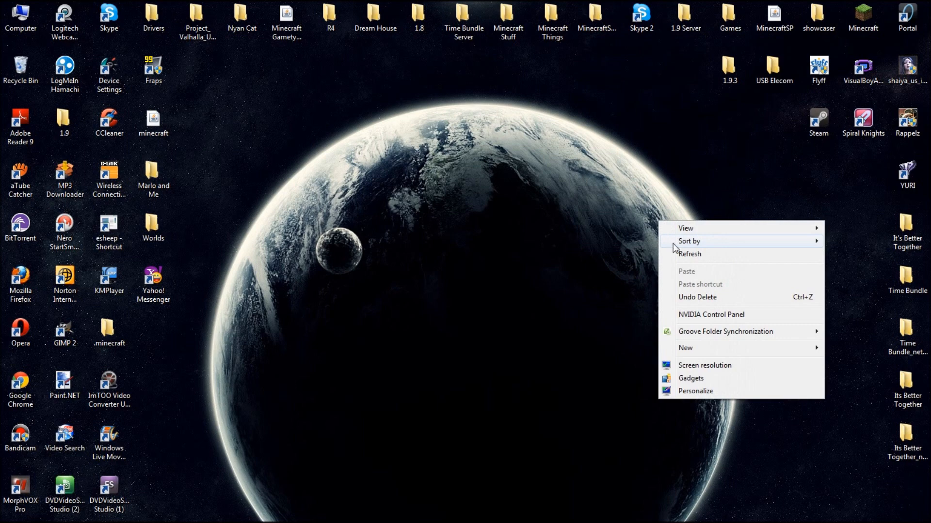